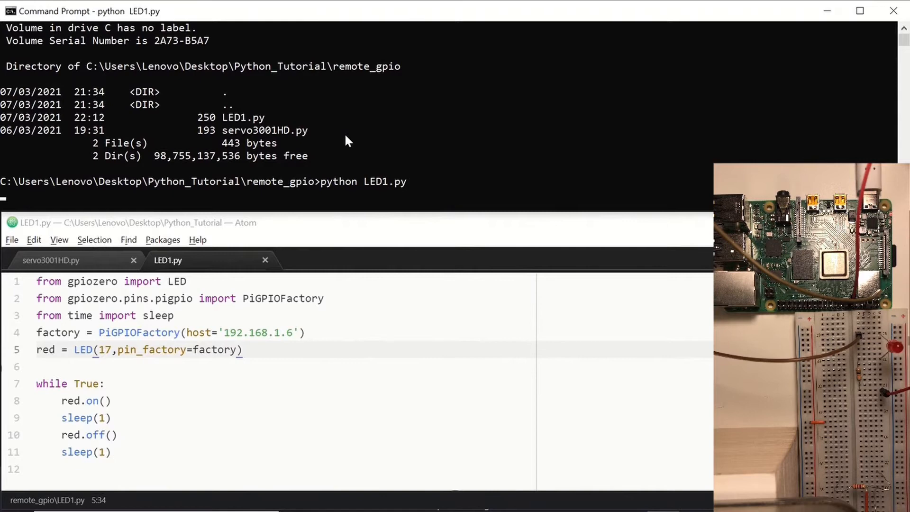
Switch from the Command Prompt running LED1.py to the VNC Viewer session of the Pi desktop.
{"action": "left_click", "coordinate": [51, 260]}
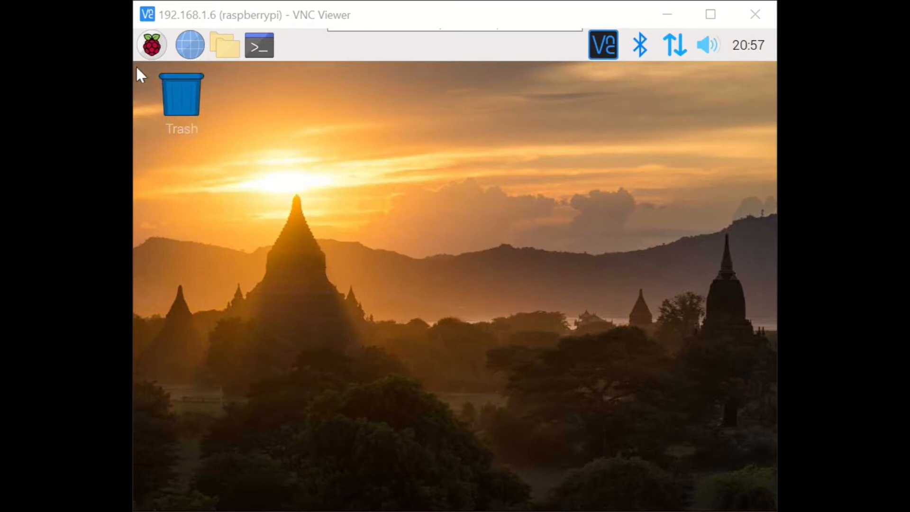
Enable Remote GPIO on the Interfaces page of Raspberry Pi Configuration and confirm with OK.
{"action": "left_click", "coordinate": [151, 44]}
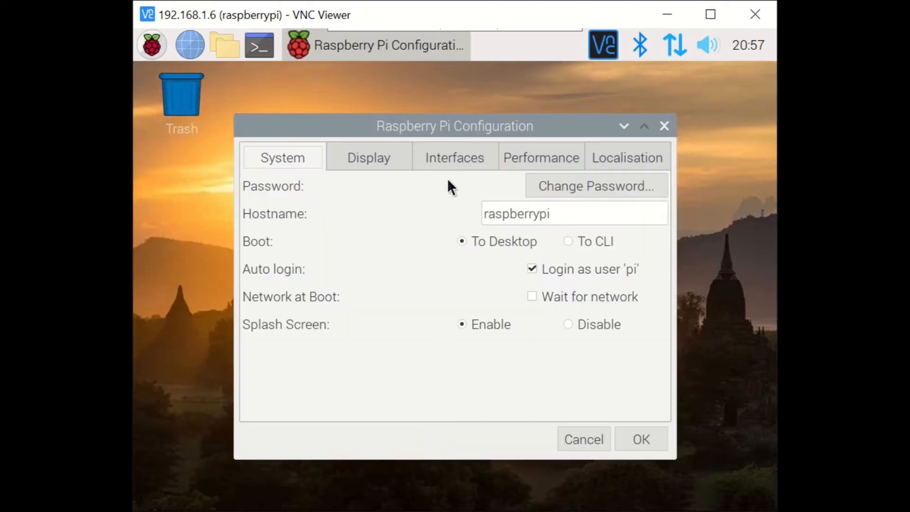
{"action": "left_click", "coordinate": [454, 158]}
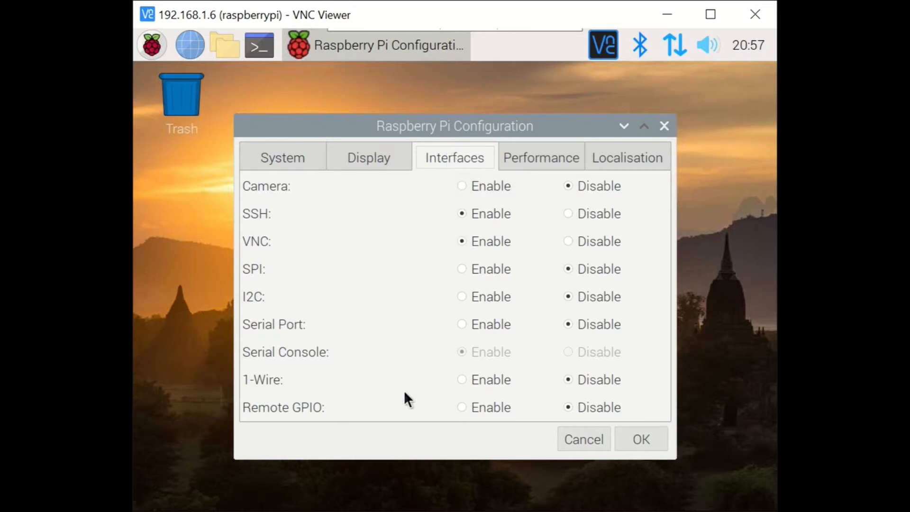
{"action": "left_click", "coordinate": [462, 407]}
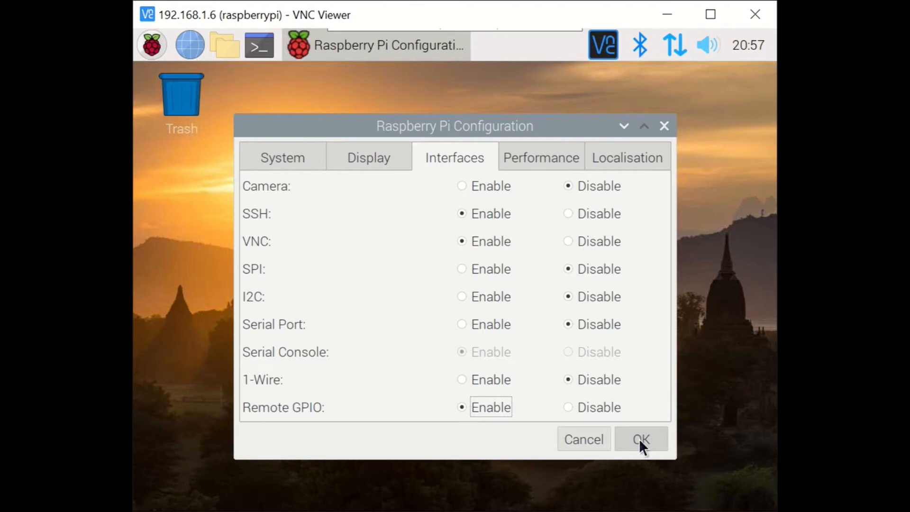
{"action": "left_click", "coordinate": [642, 439]}
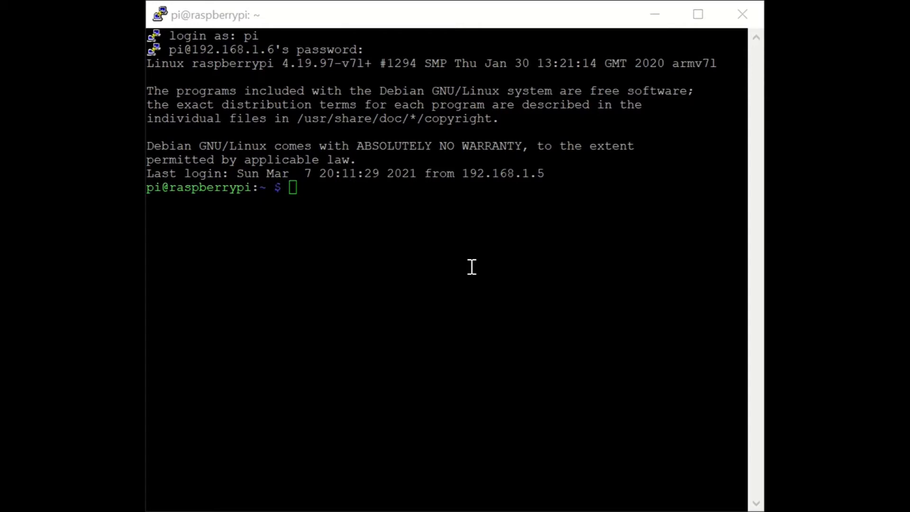
Run sudo raspi-config and allow network access to the GPIO server via P8 Remote GPIO.
{"action": "type", "text": "sudo rasp"}
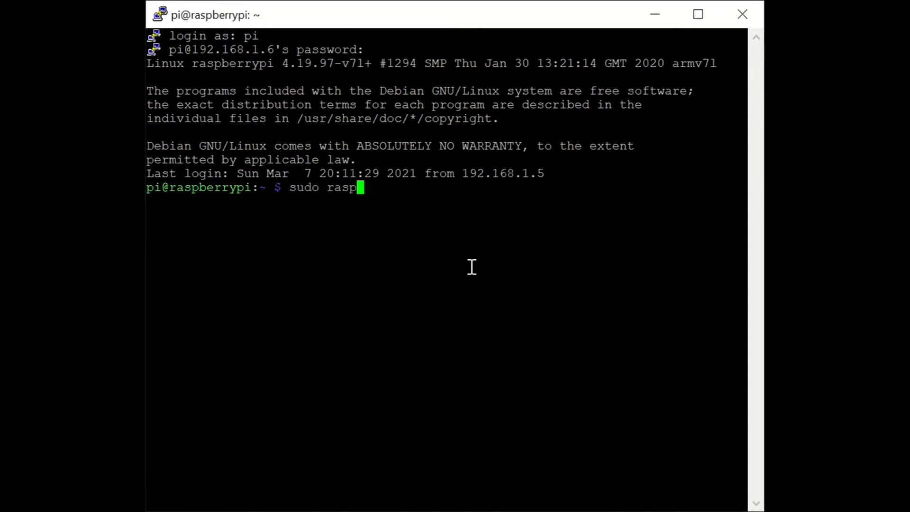
{"action": "type", "text": "i-config"}
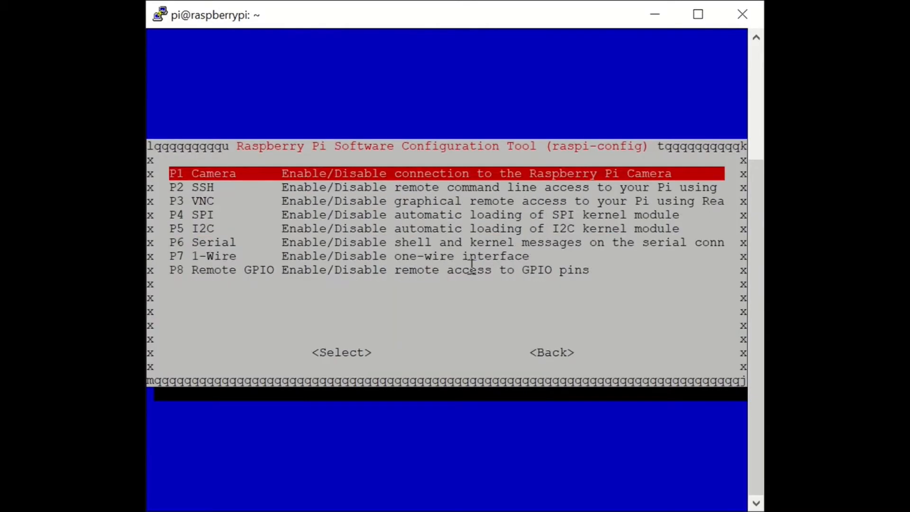
{"action": "key", "text": "Down"}
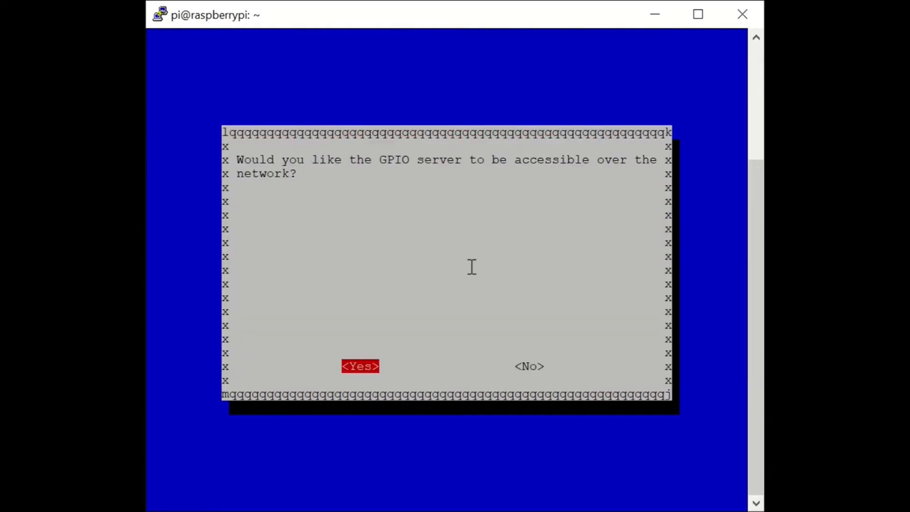
{"action": "left_click", "coordinate": [359, 366]}
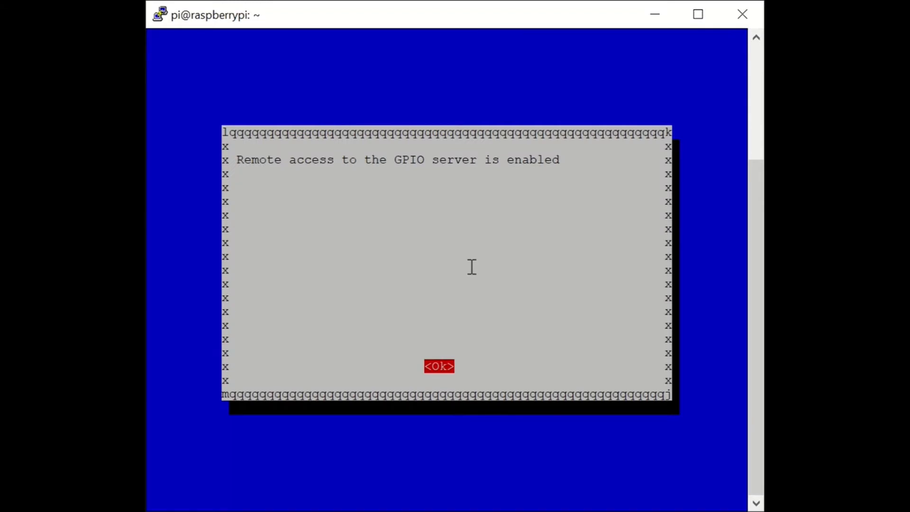
{"action": "left_click", "coordinate": [440, 366]}
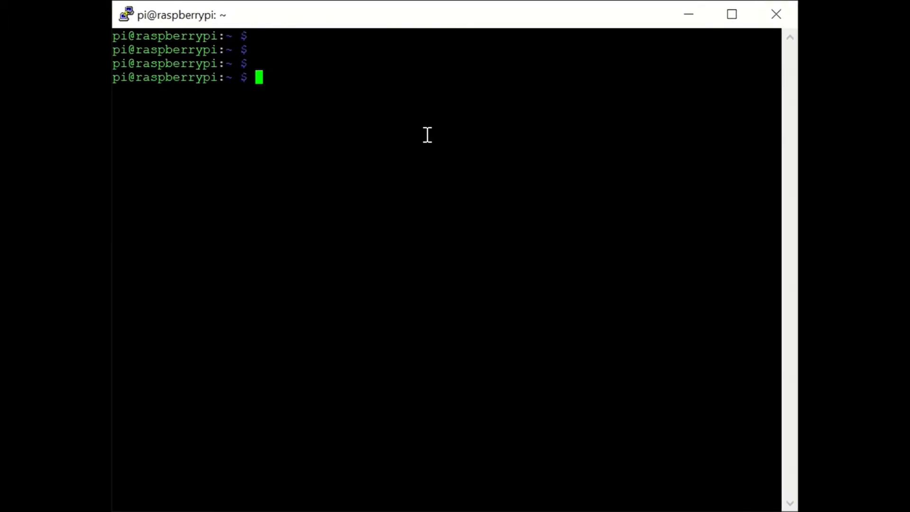
Start pigpiod with systemctl, verify it with ps -ef | grep gpio, and check the date.
{"action": "type", "text": "sudo systemc"}
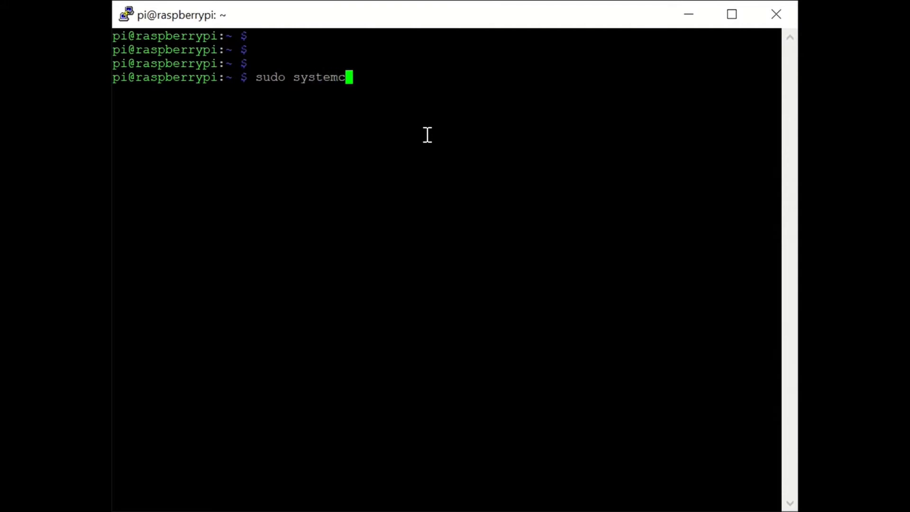
{"action": "type", "text": "tl st"}
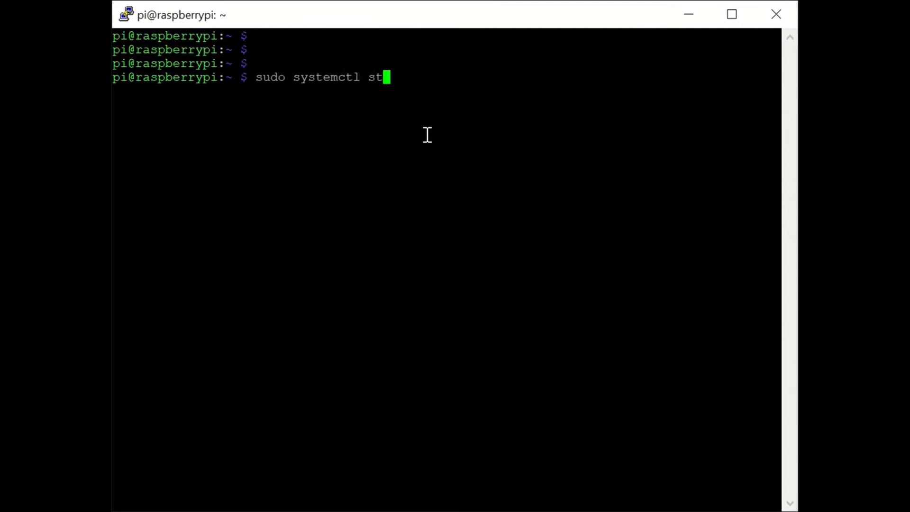
{"action": "type", "text": "art pigpiod"}
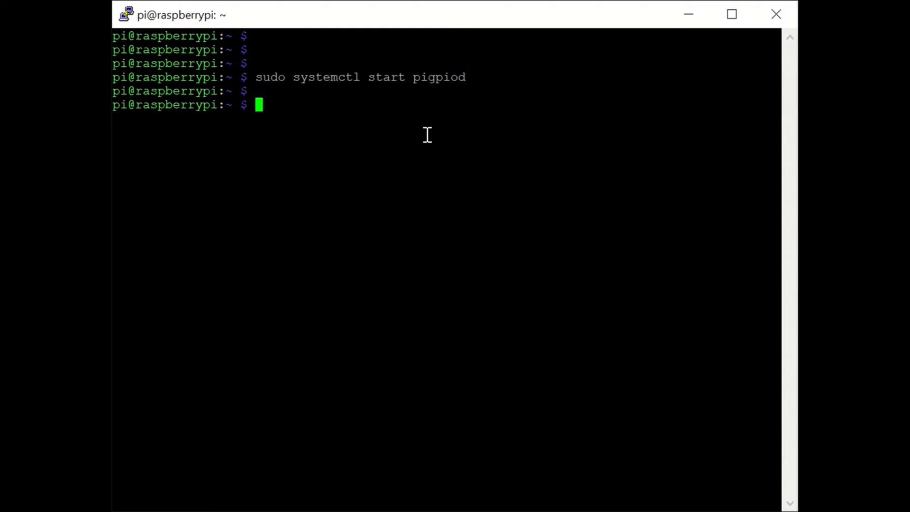
{"action": "type", "text": "ps -ef"}
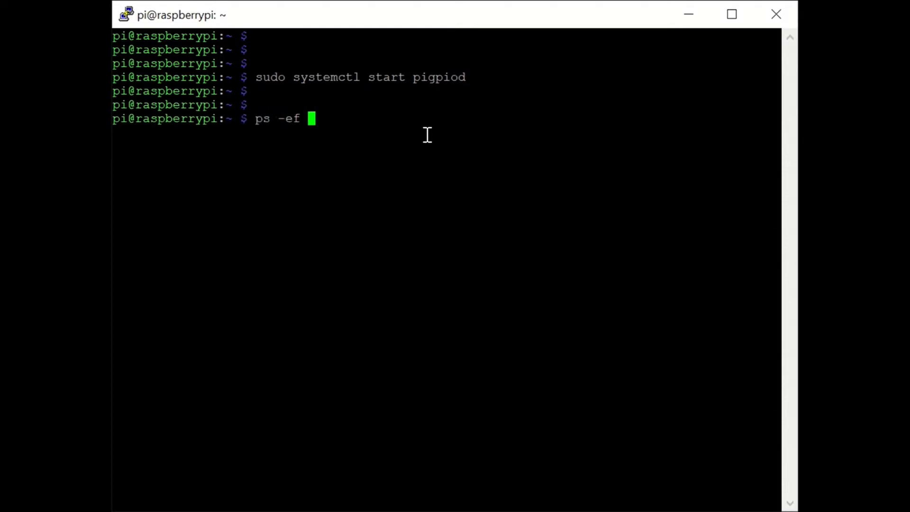
{"action": "type", "text": "| grep g"}
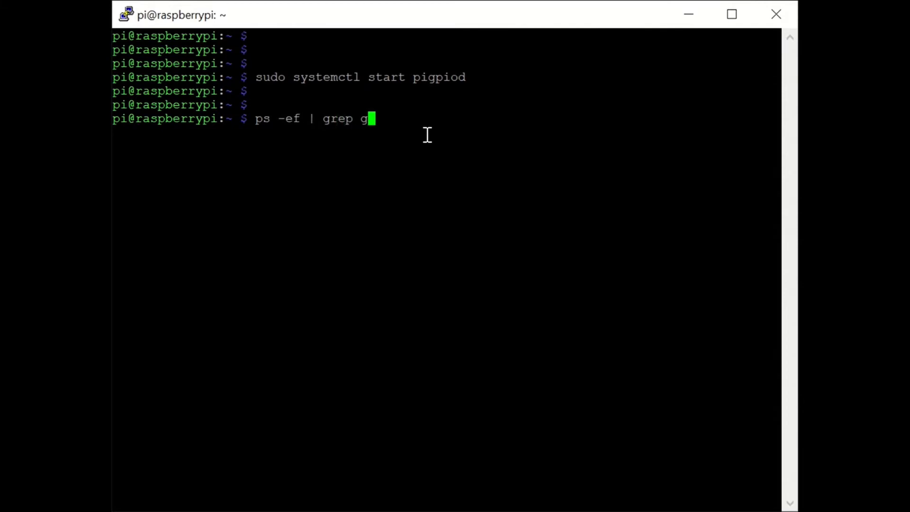
{"action": "key", "text": "Return"}
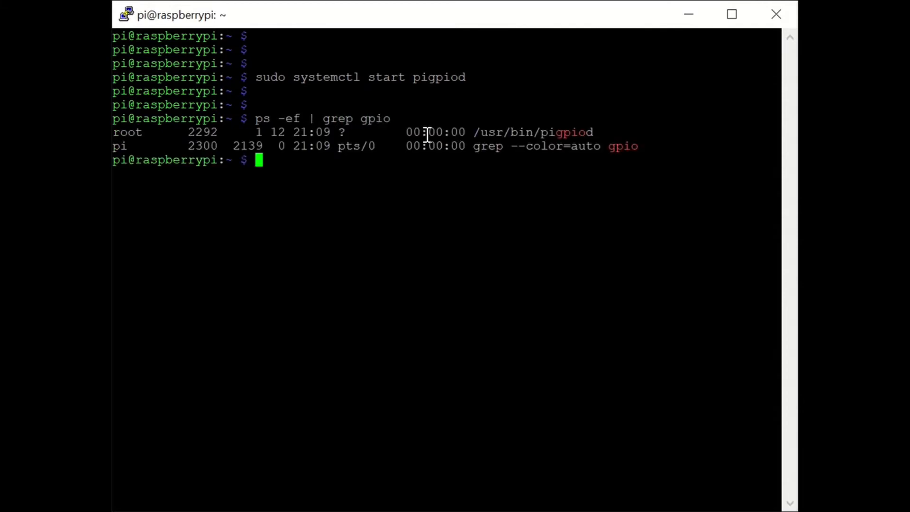
{"action": "type", "text": "date"}
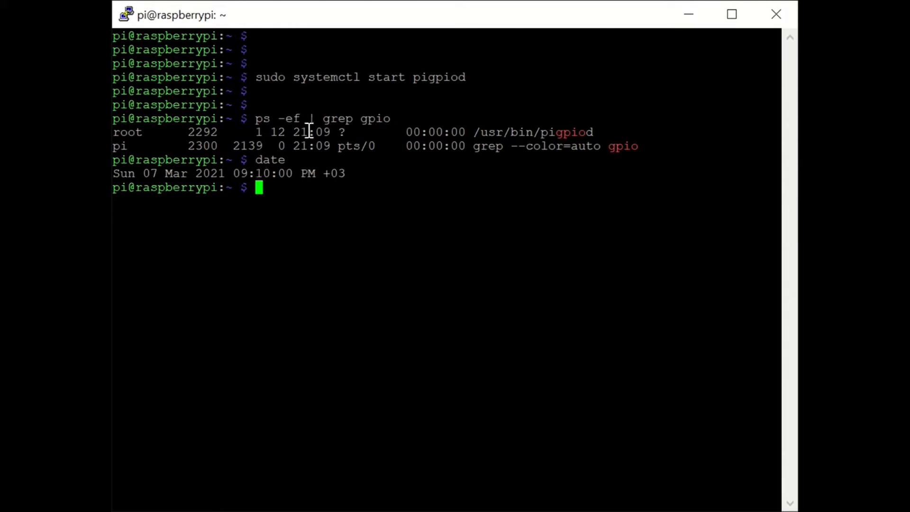
{"action": "mouse_move", "coordinate": [324, 216]}
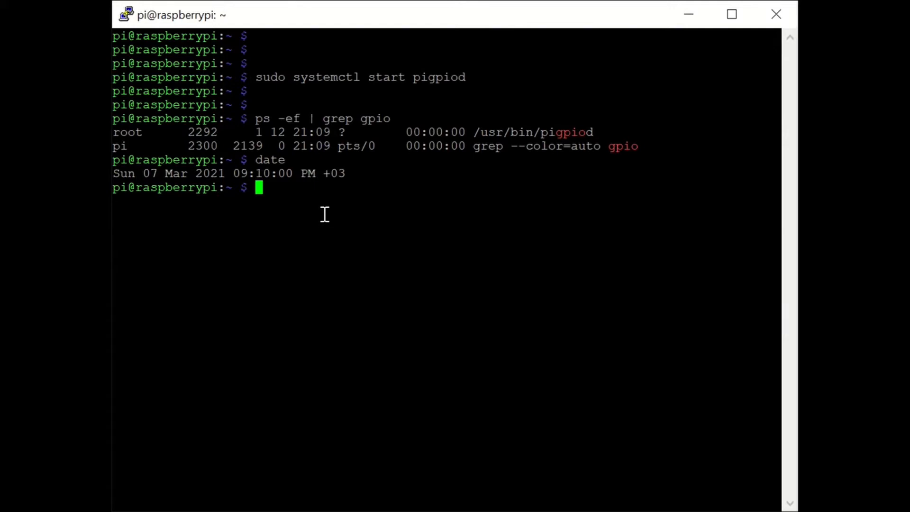
Enable pigpiod at boot with sudo systemctl enable pigpiod.
{"action": "type", "text": "sudo s"}
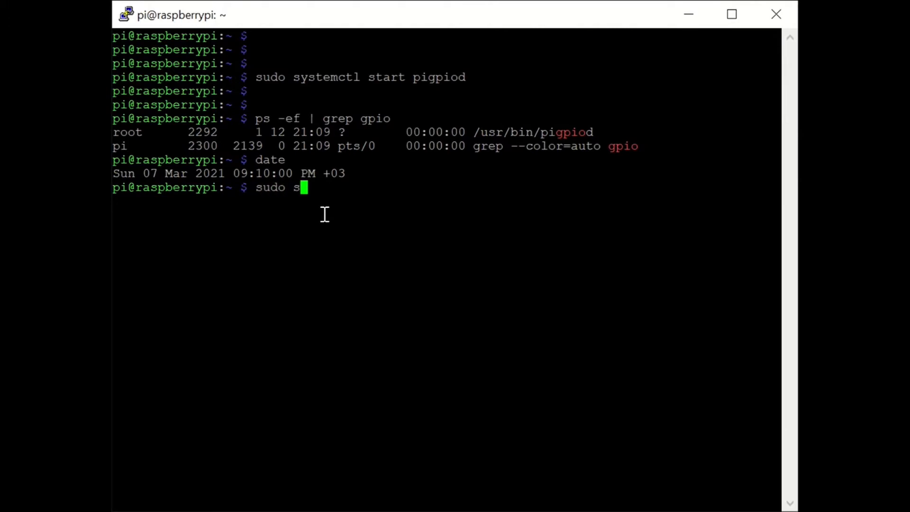
{"action": "type", "text": "ystemctl e"}
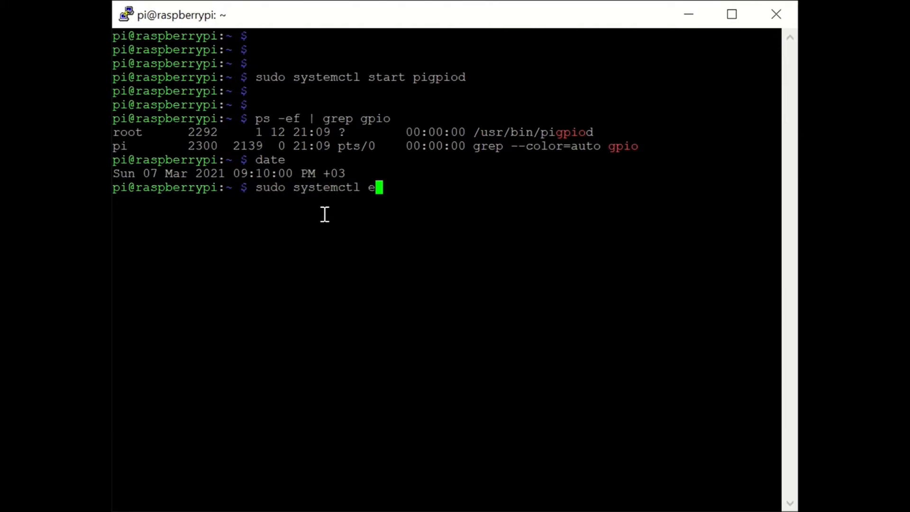
{"action": "type", "text": "nable pi"}
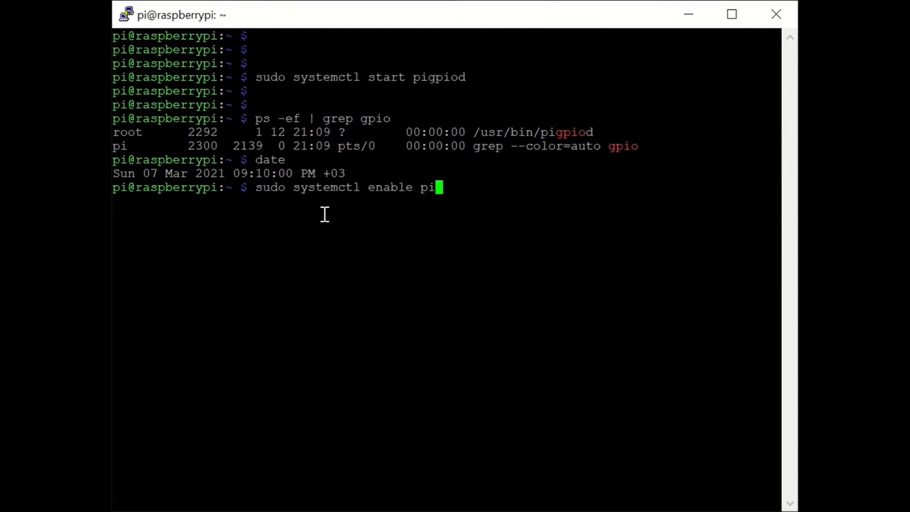
{"action": "type", "text": "gpiod"}
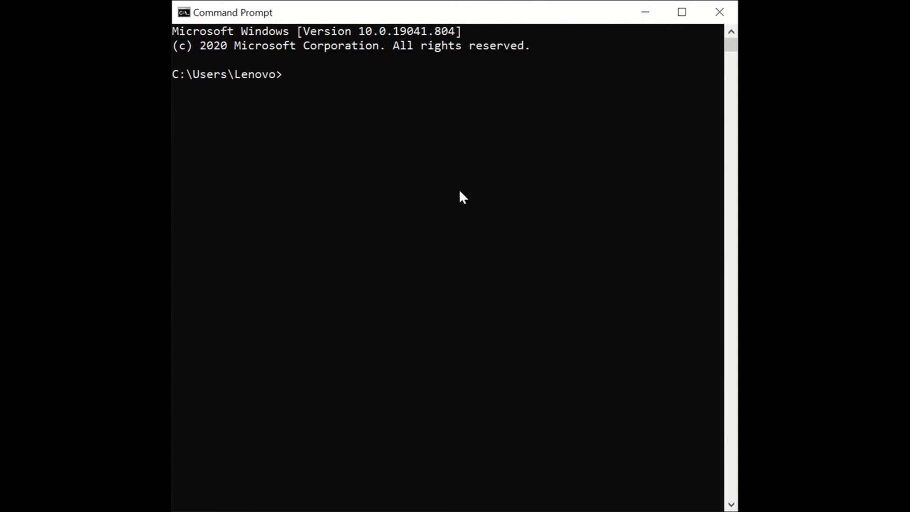
Install the gpiozero and pigpio libraries with pip install gpiozero pigpio.
{"action": "type", "text": "pip install gpiozero pigpio"}
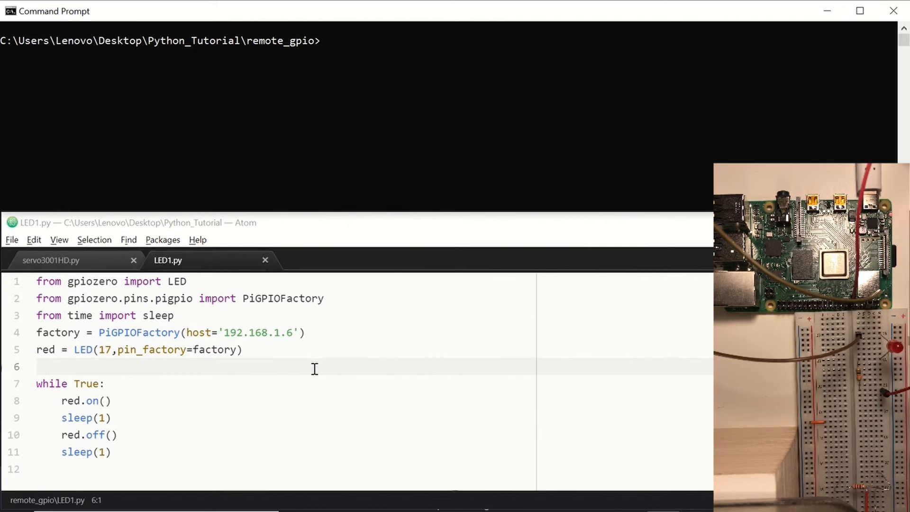
{"action": "mouse_move", "coordinate": [306, 364]}
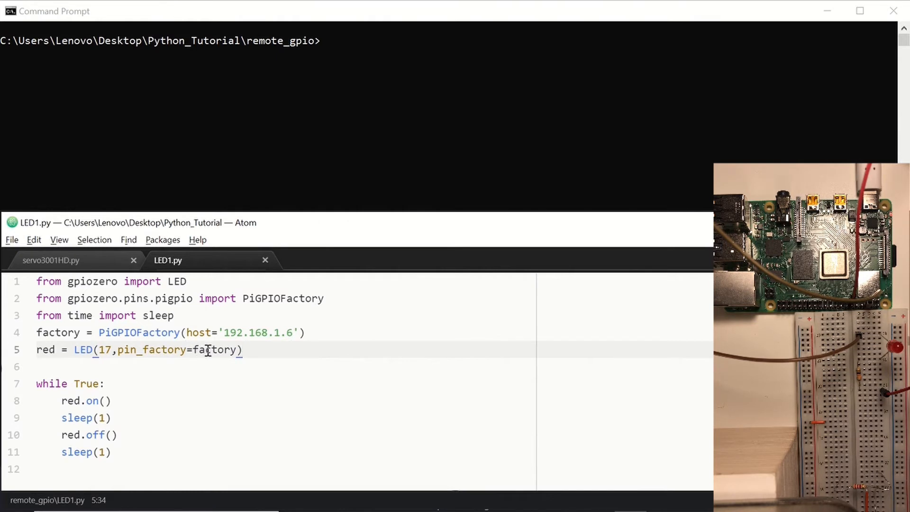
{"action": "left_click", "coordinate": [268, 350]}
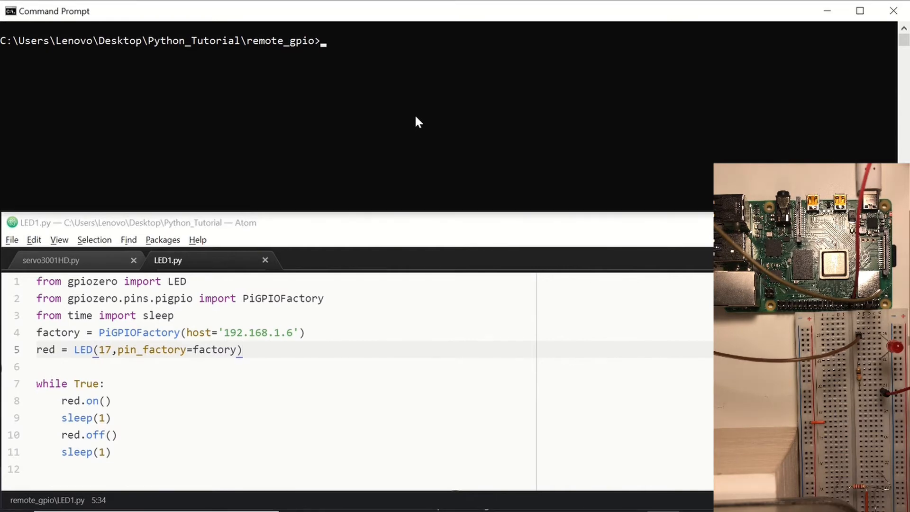
List the remote_gpio folder, run python LED1.py to blink the LED, then stop it with Ctrl+C.
{"action": "type", "text": "dir"}
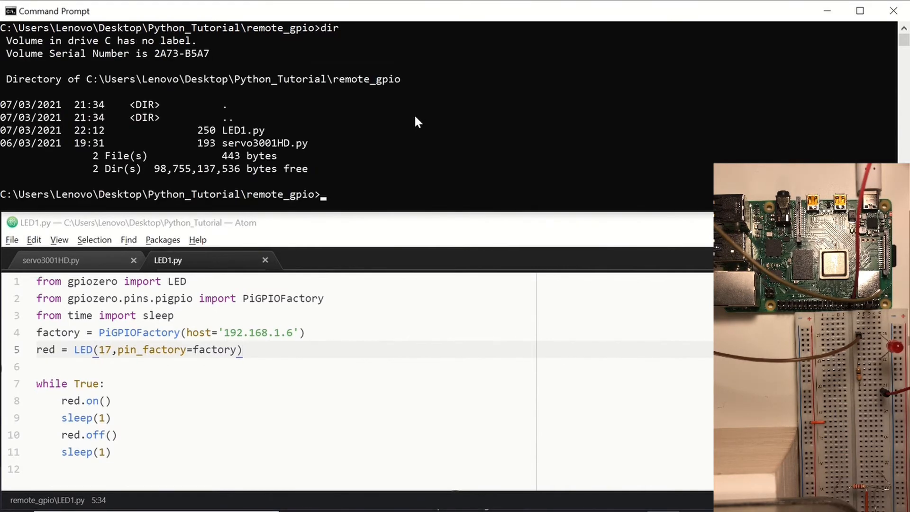
{"action": "type", "text": "python"}
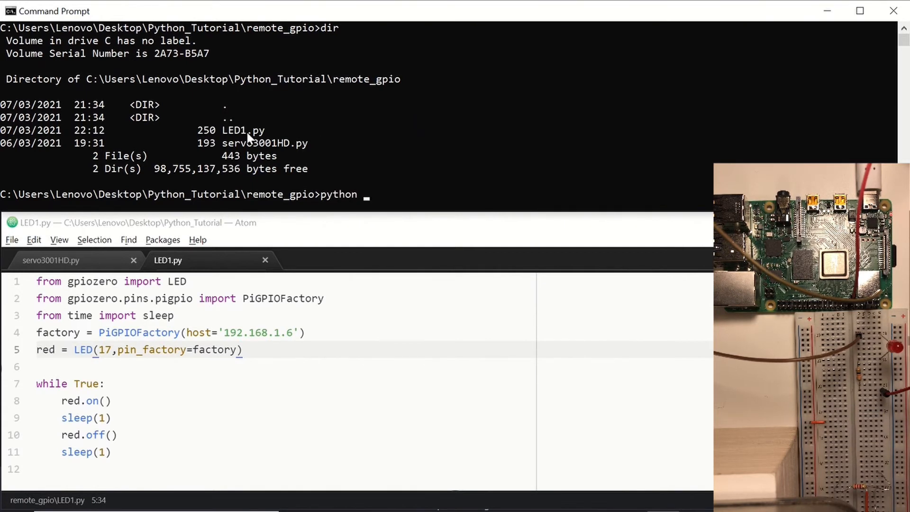
{"action": "type", "text": "LED1.py"}
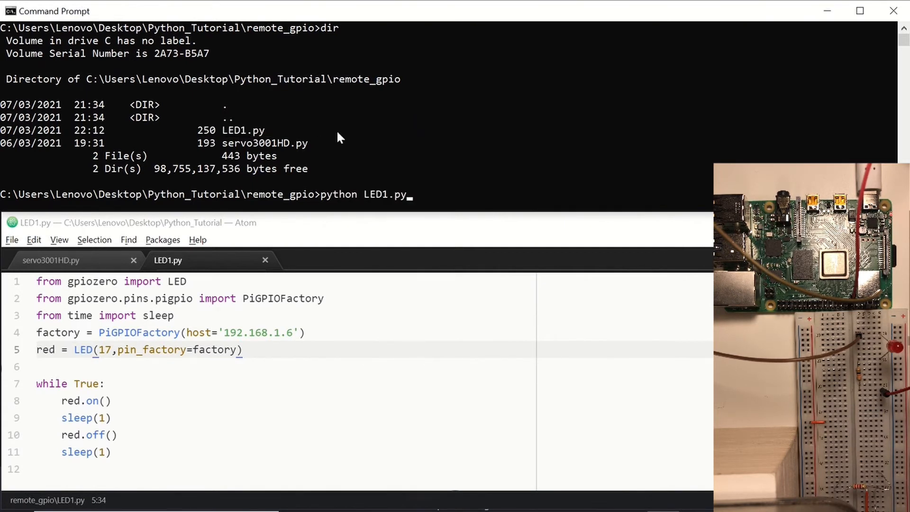
{"action": "key", "text": "enter"}
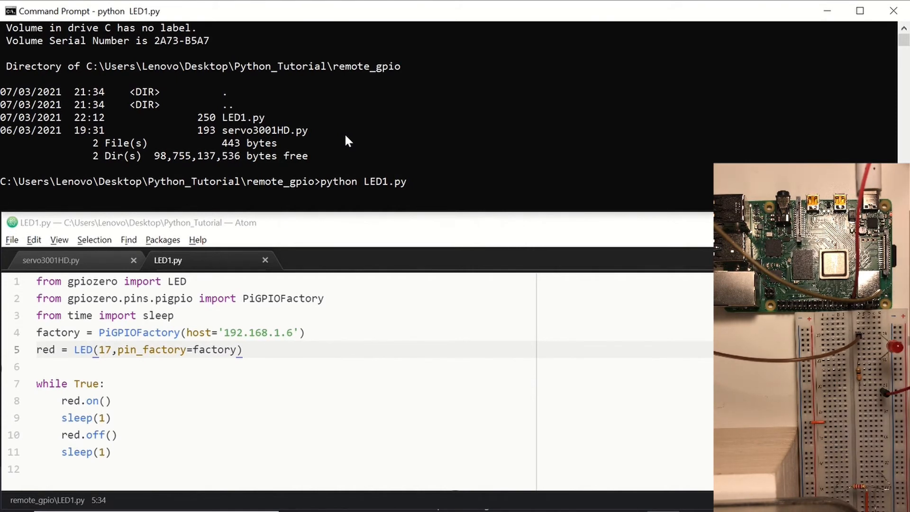
{"action": "key", "text": "ctrl+c"}
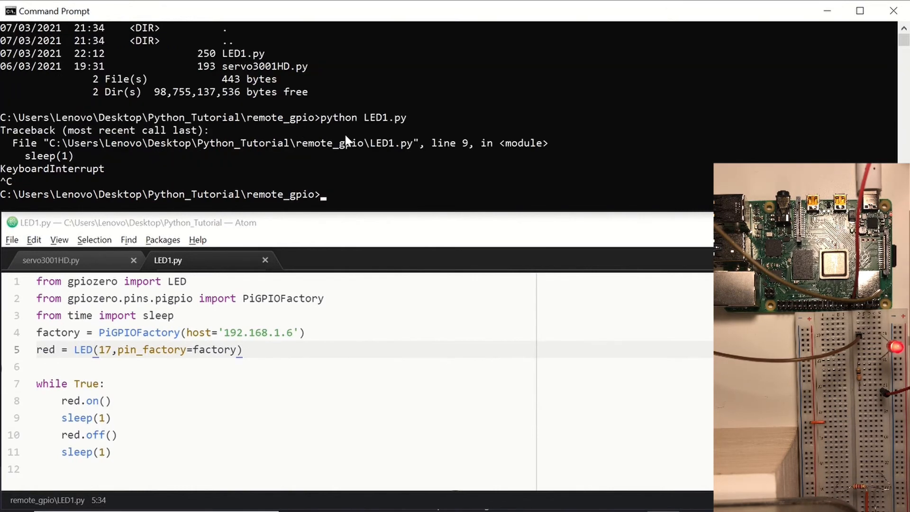
{"action": "mouse_move", "coordinate": [366, 338]}
{"action": "type", "text": "dir"}
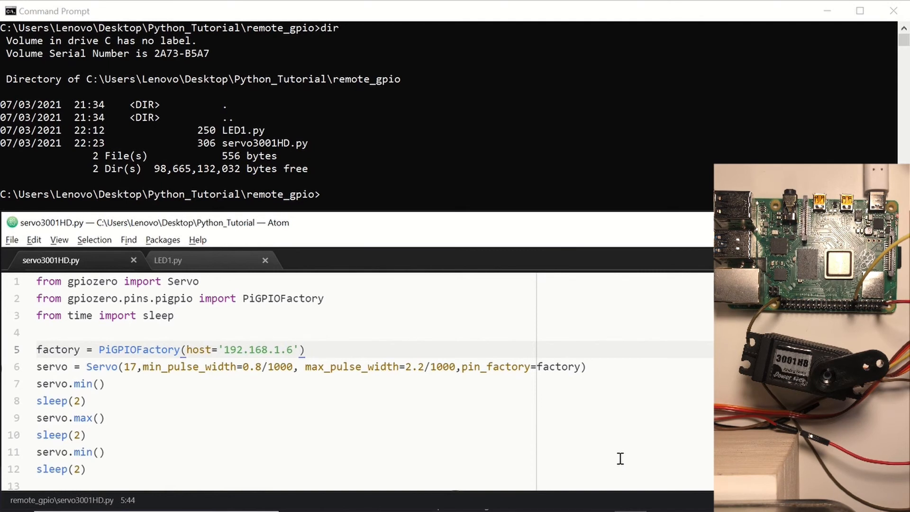
Review servo3001HD.py in Atom: the Pi's IP address, servo.min() call and two-second pause.
{"action": "left_click", "coordinate": [307, 350]}
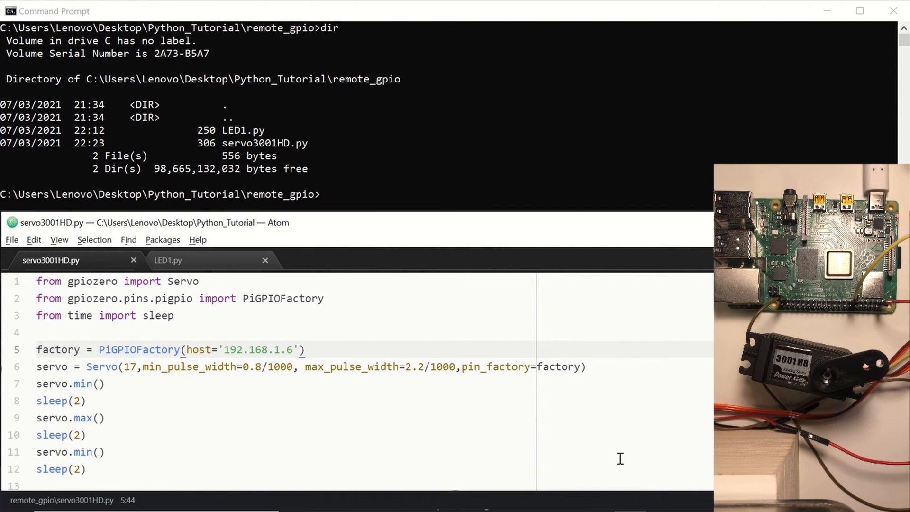
{"action": "left_click", "coordinate": [307, 350]}
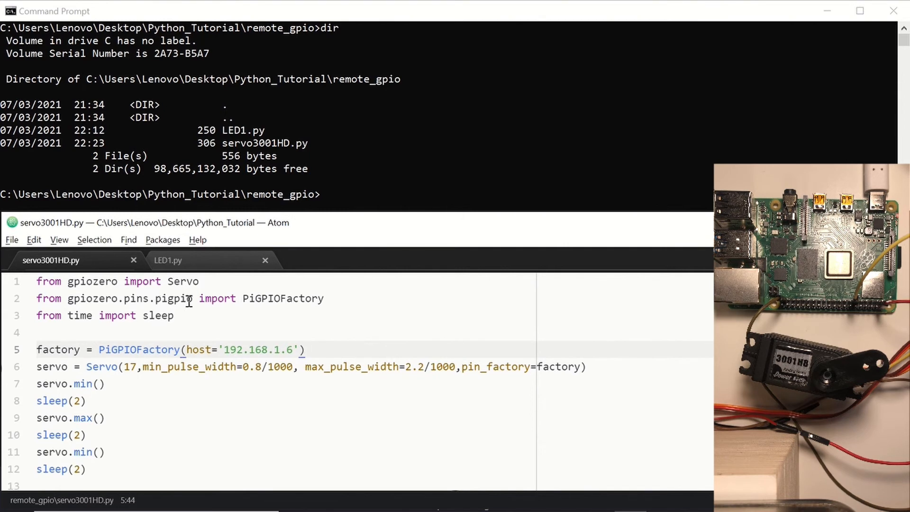
{"action": "left_click", "coordinate": [307, 350]}
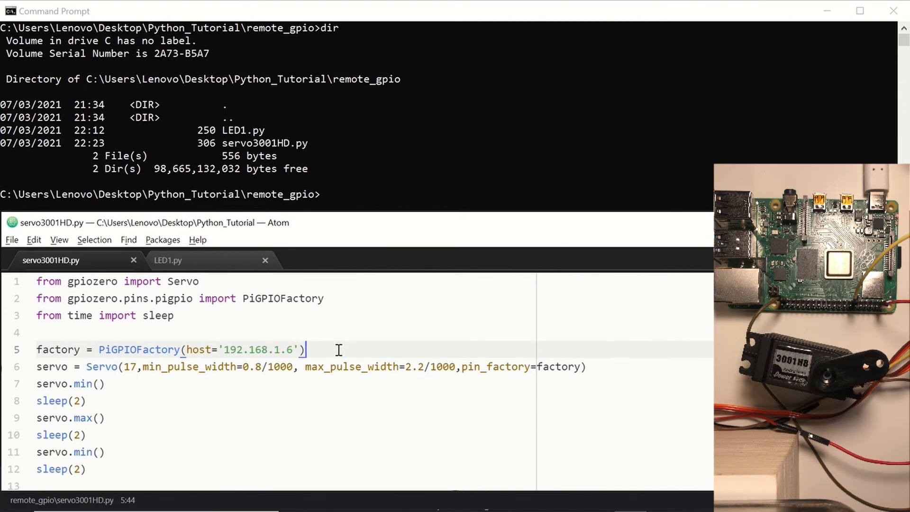
{"action": "mouse_move", "coordinate": [128, 349]}
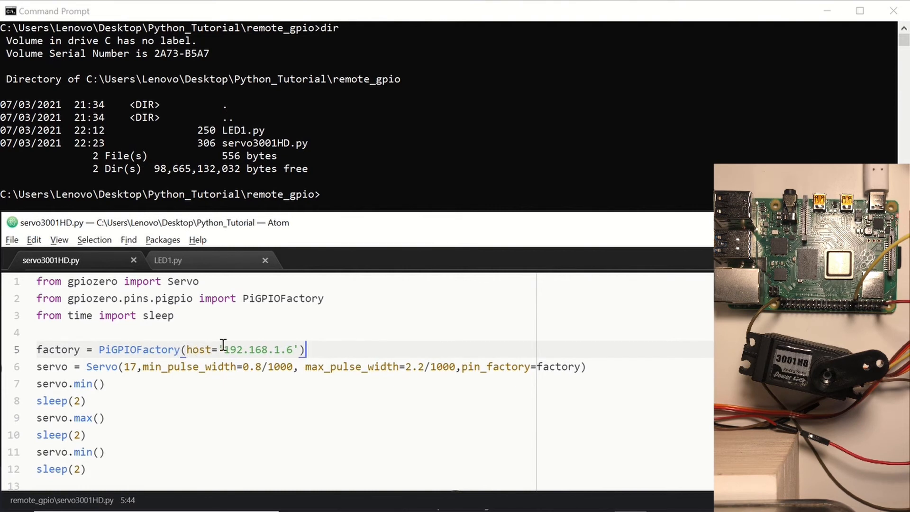
{"action": "left_click", "coordinate": [289, 350]}
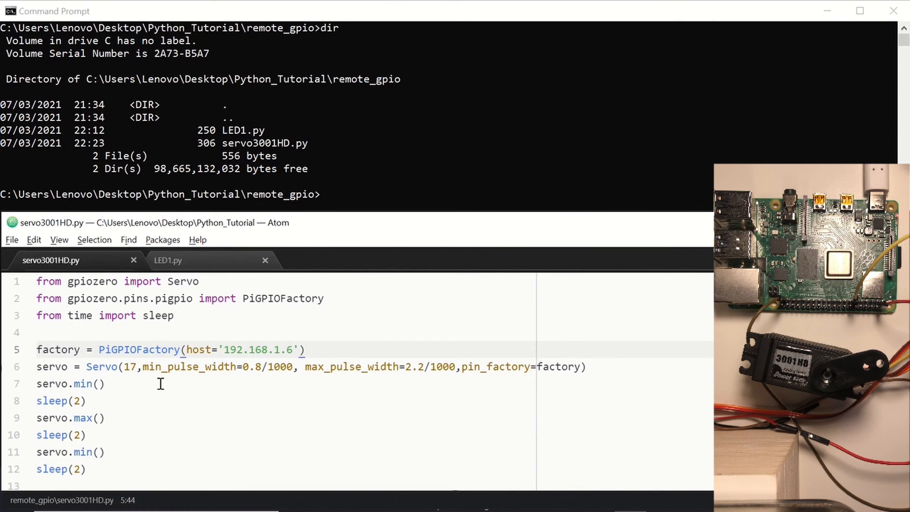
{"action": "left_click", "coordinate": [307, 350]}
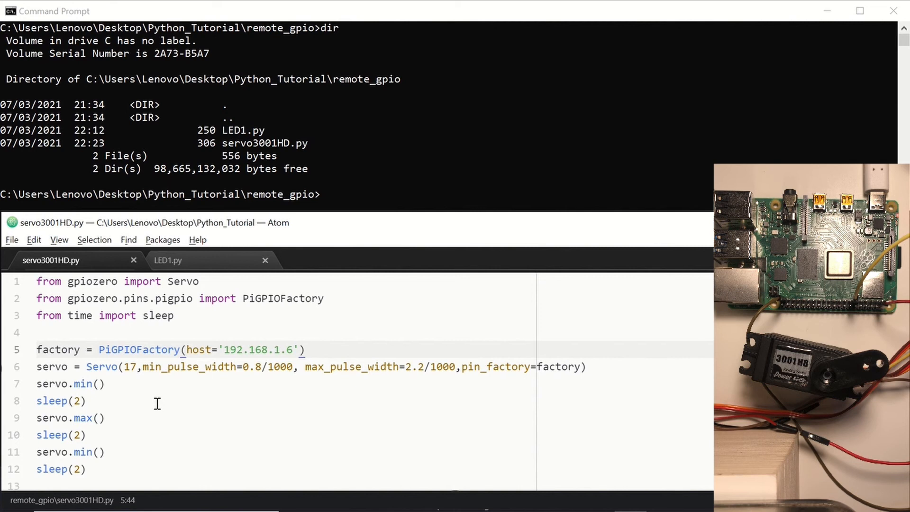
{"action": "left_click", "coordinate": [304, 350]}
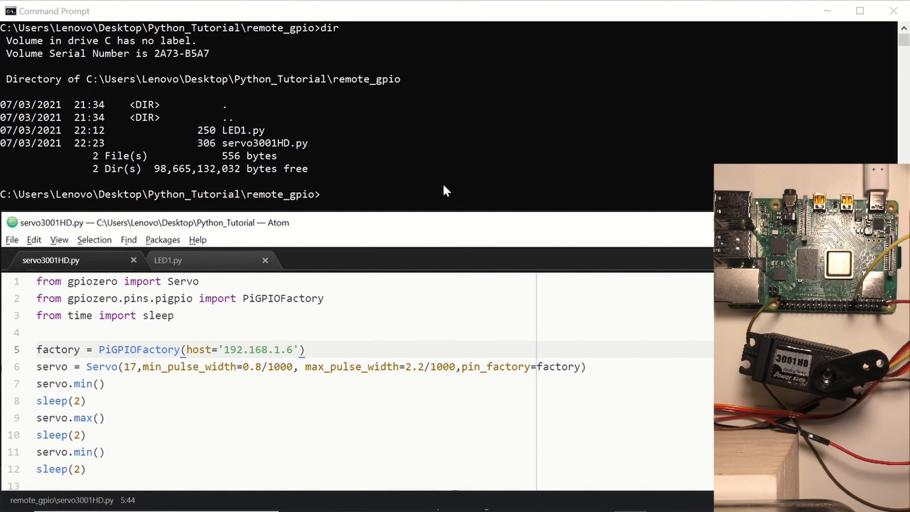
Enter the command python servo3001HD.py in Command Prompt, ready to run.
{"action": "type", "text": "p"}
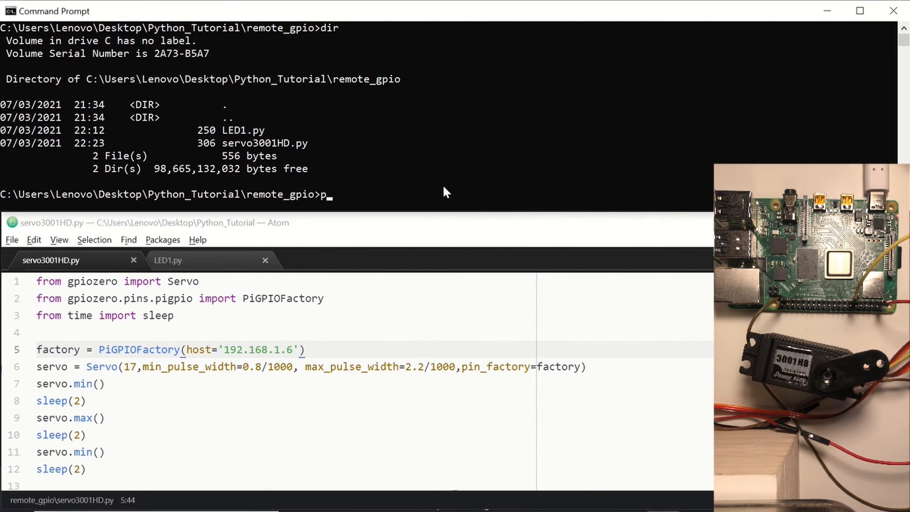
{"action": "type", "text": "ython"}
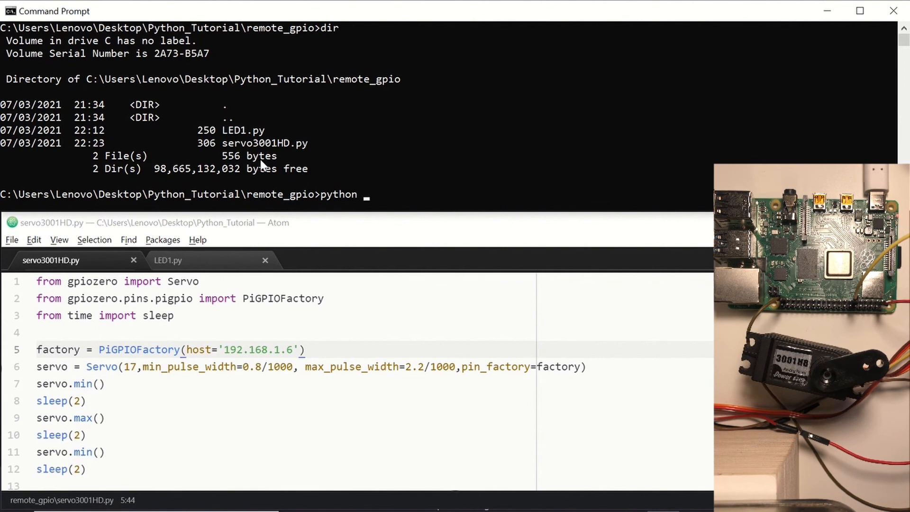
{"action": "type", "text": "servo3001HD.py"}
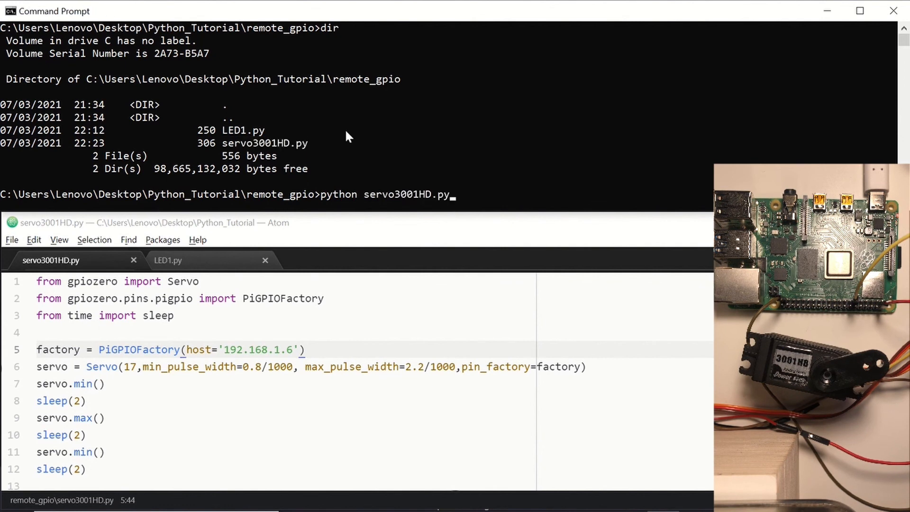